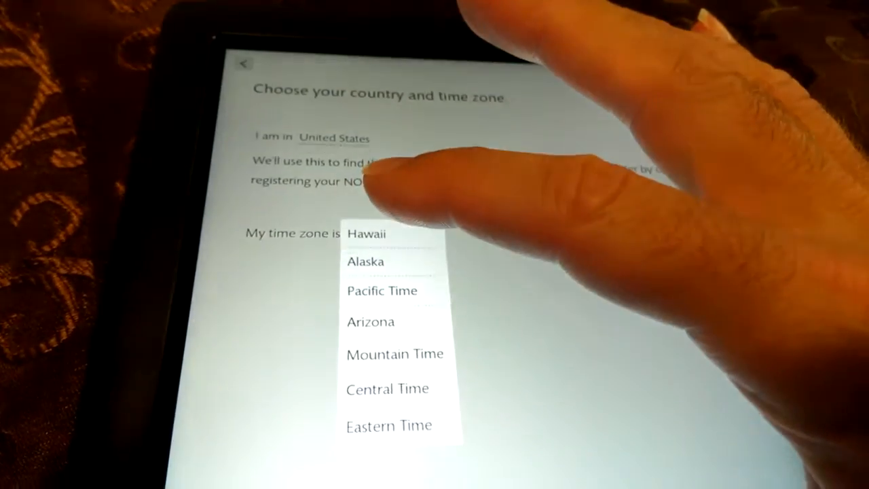
Choose the device's time zone from the dropdown.
click(365, 234)
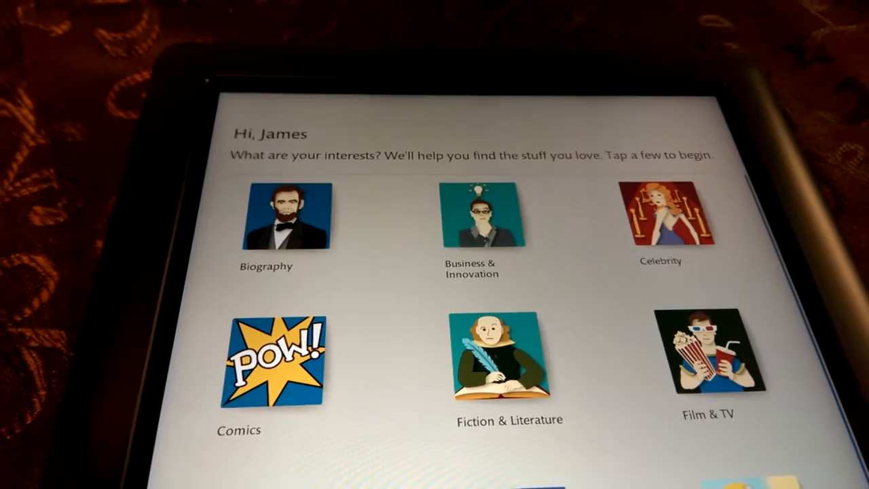
scroll(down, 3)
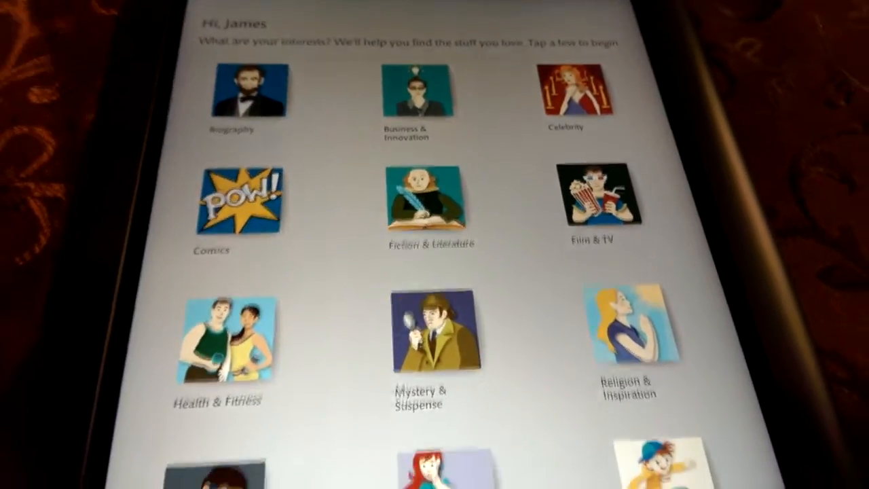
scroll(down, 3)
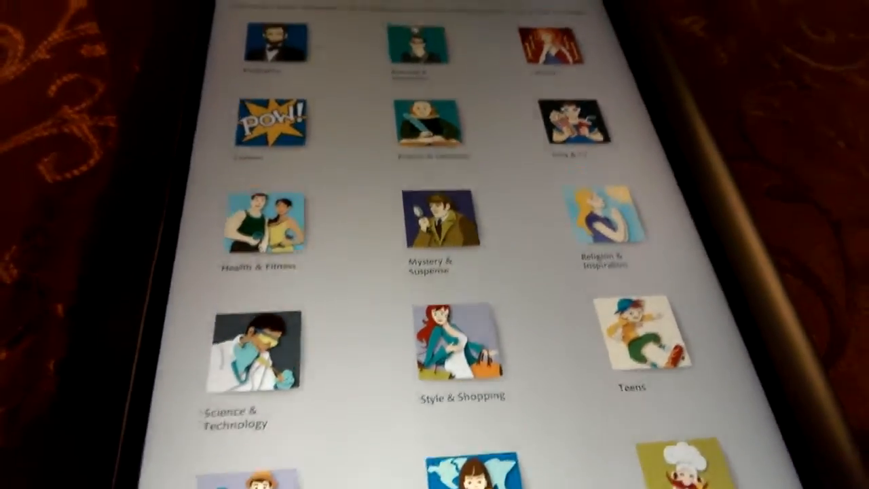
scroll(down, 3)
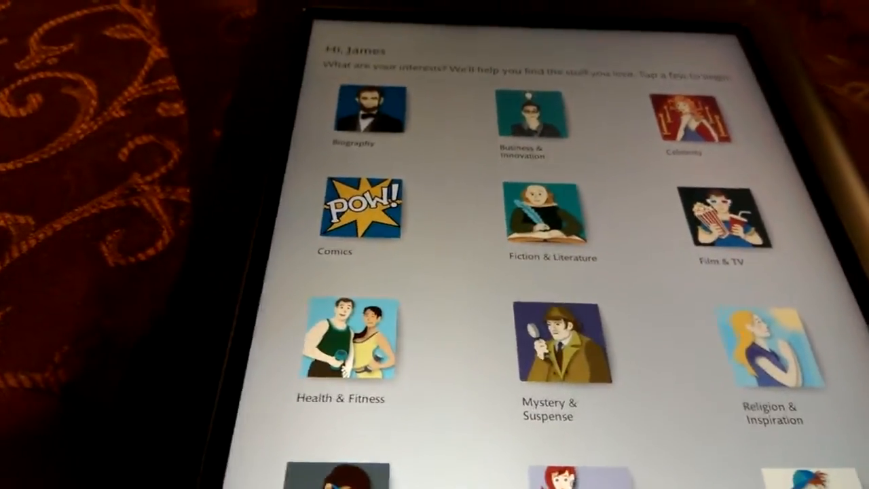
scroll(down, 3)
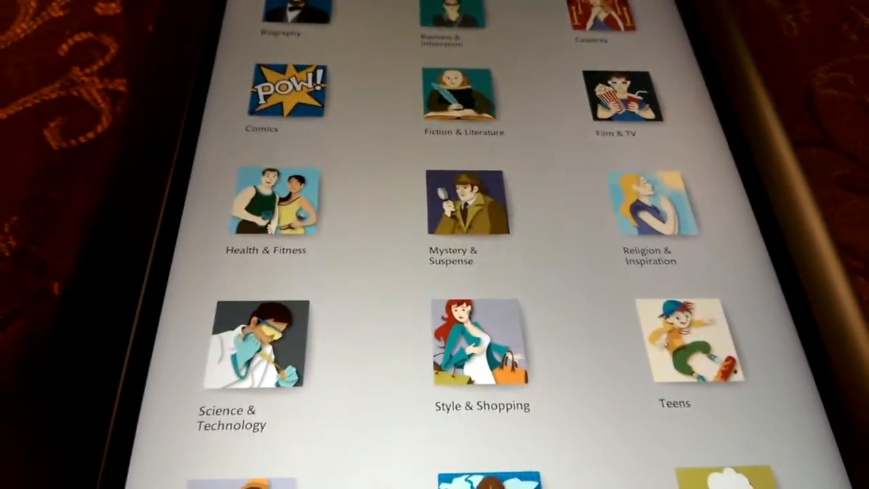
scroll(up, 3)
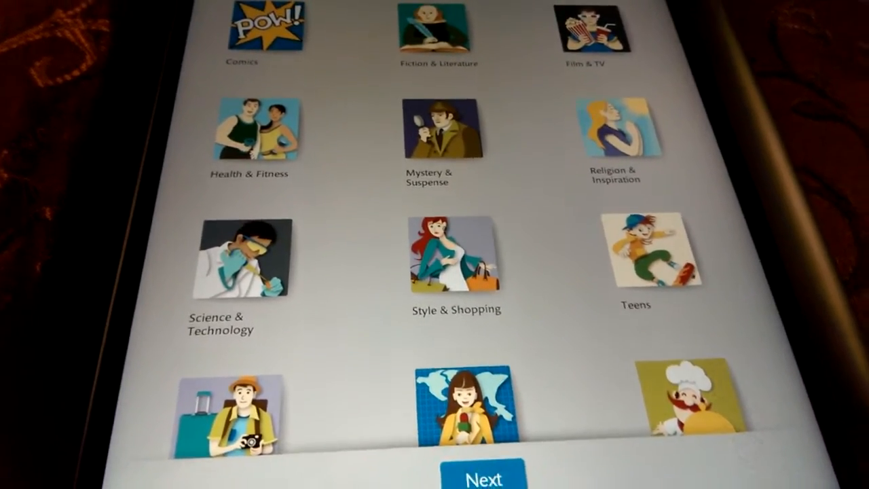
scroll(down, 3)
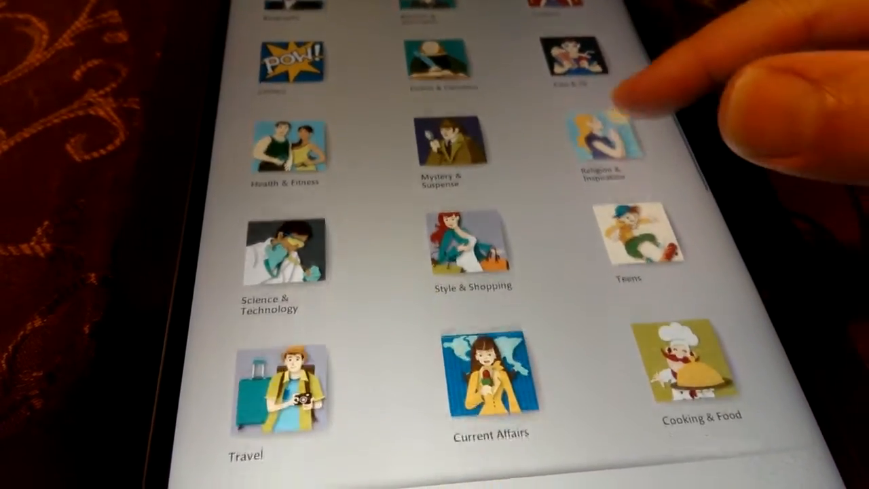
scroll(down, 3)
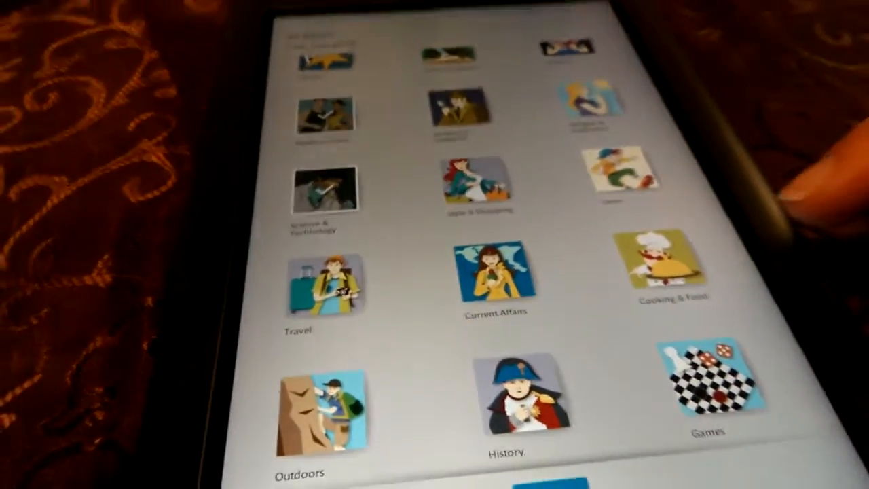
scroll(down, 3)
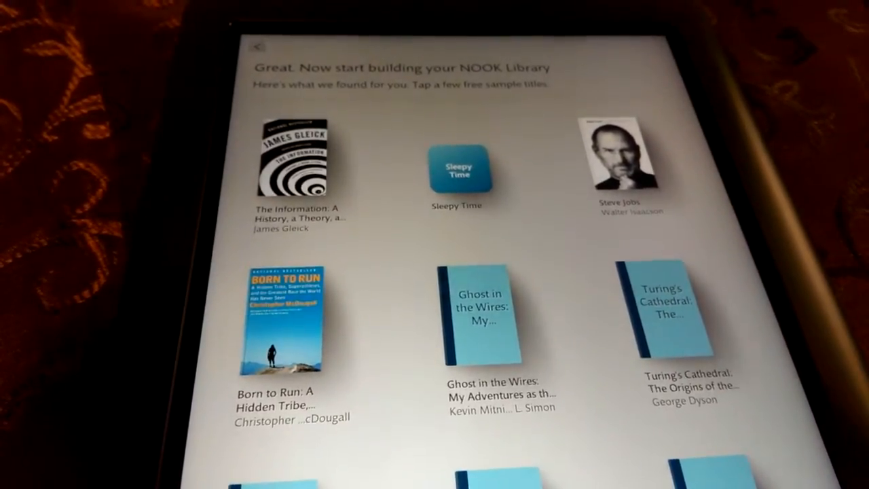
Scroll through the suggested free sample titles like Steve Jobs and Born to Run.
scroll(down, 3)
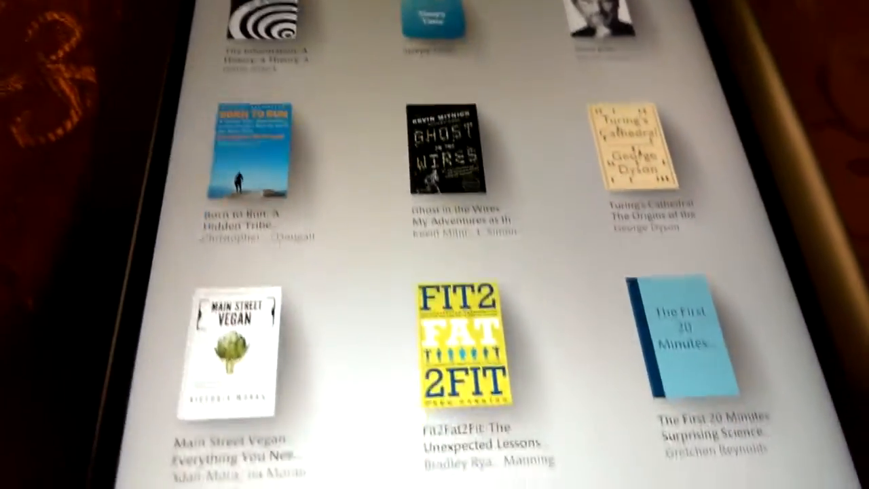
scroll(down, 3)
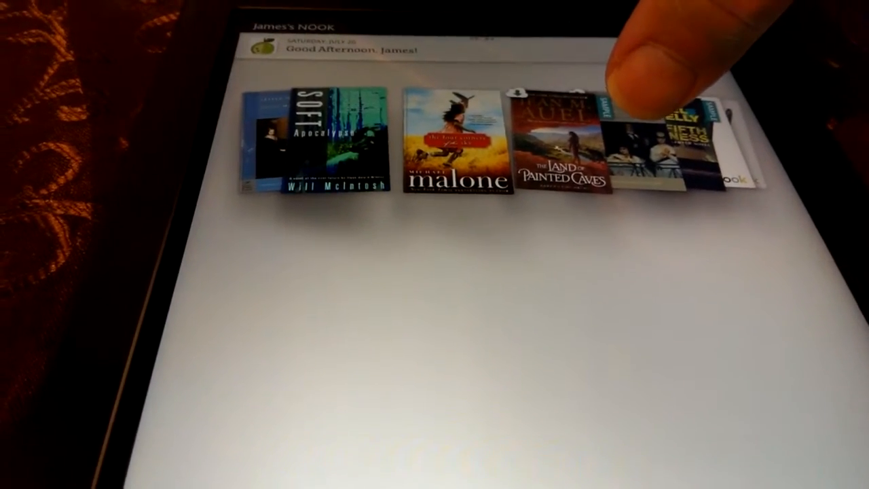
Swipe the home shelf to reveal The Fifth Witness and NOOK quick guide cards.
scroll(left, 3)
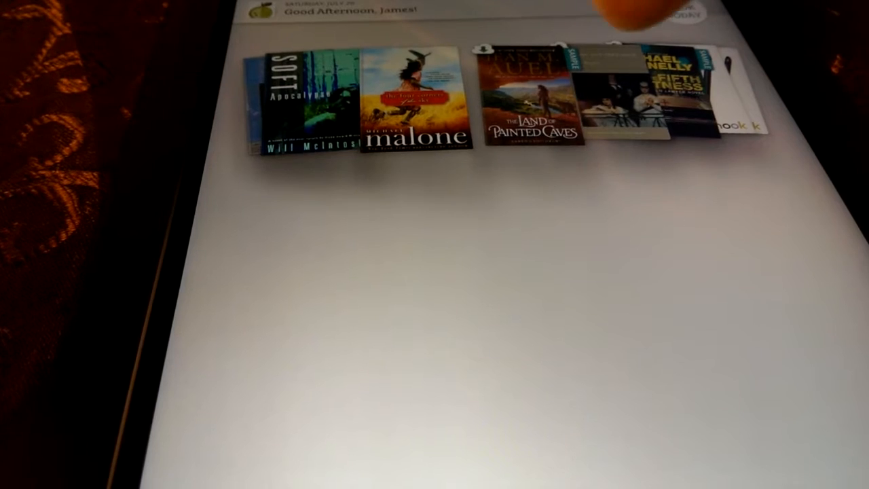
scroll(left, 3)
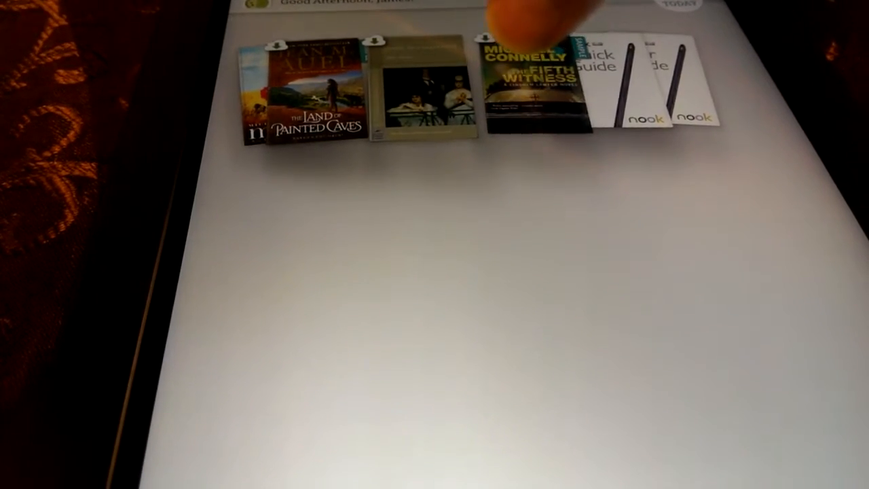